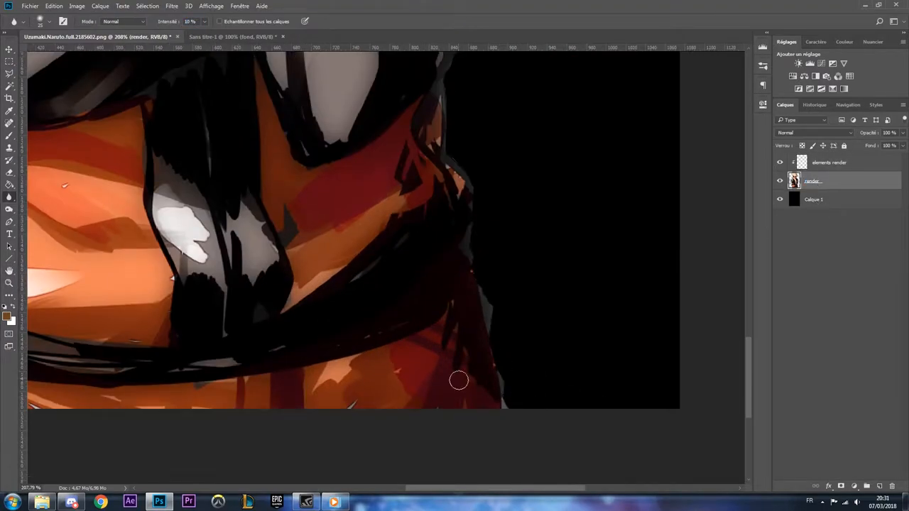
- Erase the leftover black background beside Naruto's shoulder with the Eraser
click(855, 105)
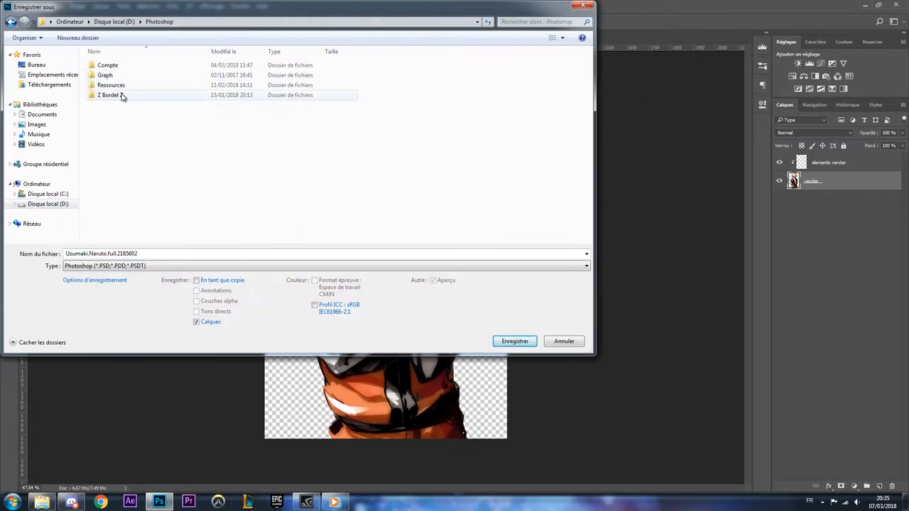
- Save as 'naruto pour bankai', pick a dark background colour and choose a texture image to place
text(naruto pour bankai)
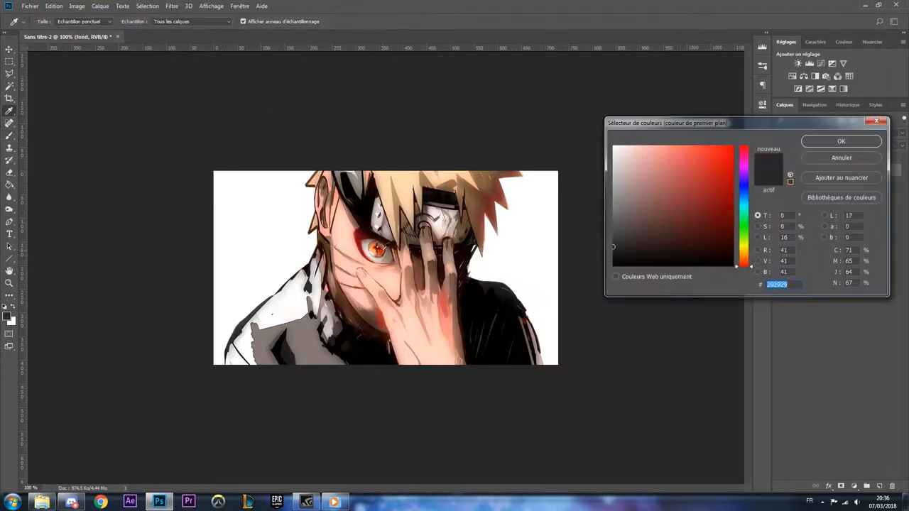
click(841, 141)
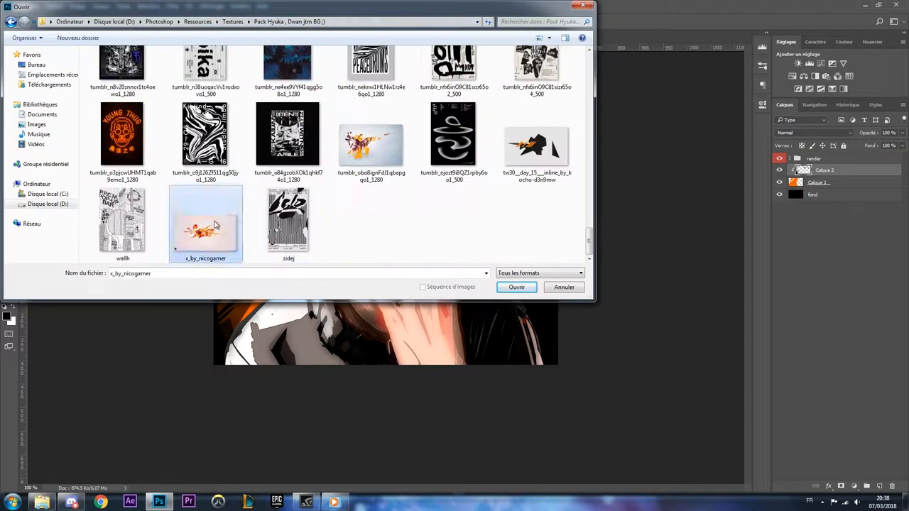
click(518, 287)
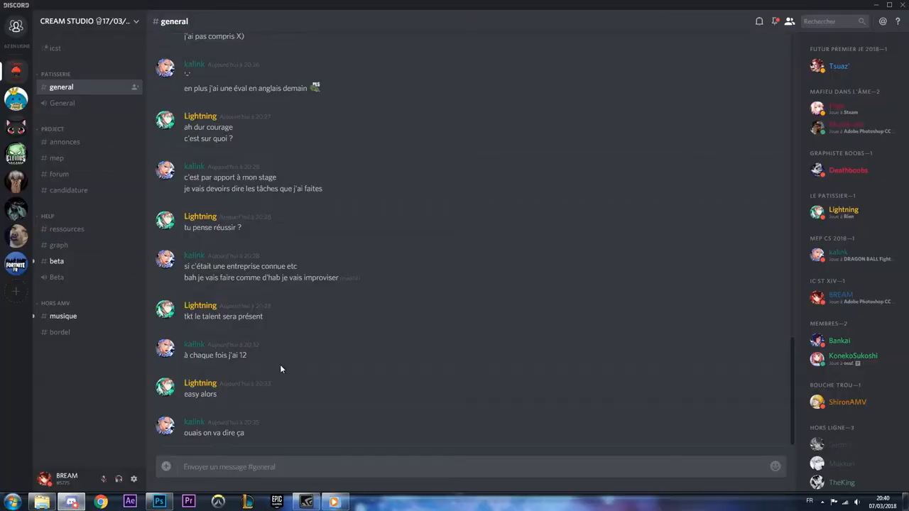
click(159, 503)
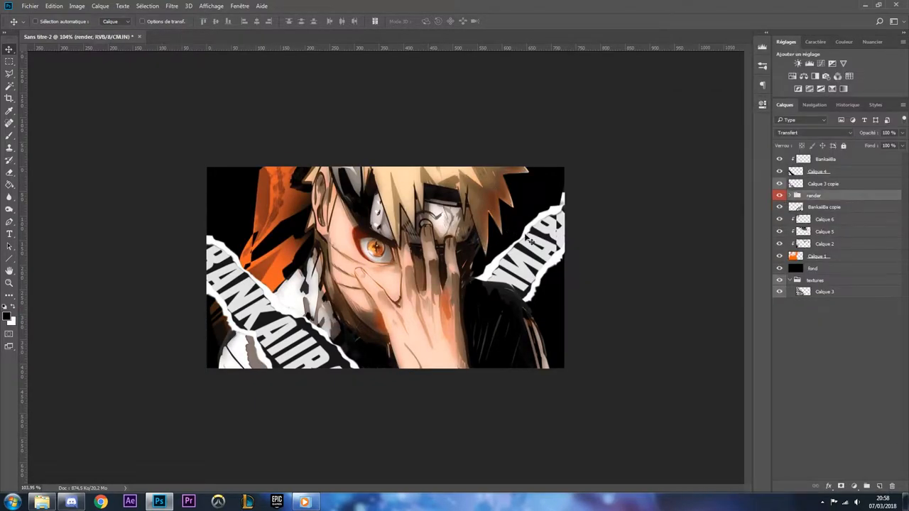
- Add a Selective Color adjustment clipped to the render and a new layer for the eye
click(6, 315)
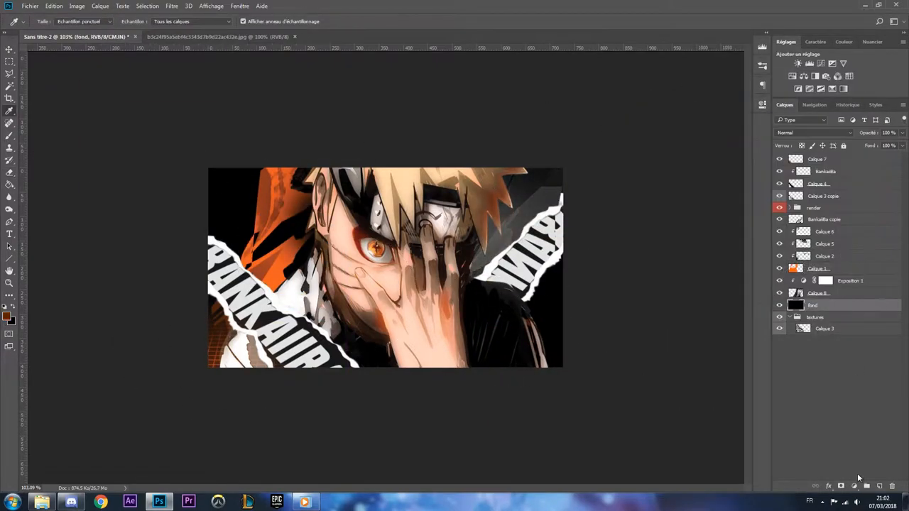
click(8, 309)
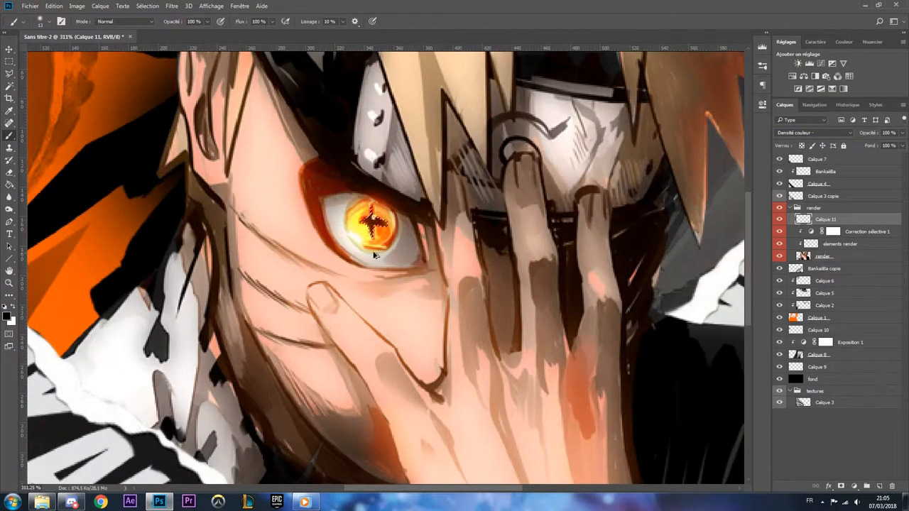
- Paint orange fire strokes across Naruto's hand and give them an Outer Glow
click(813, 133)
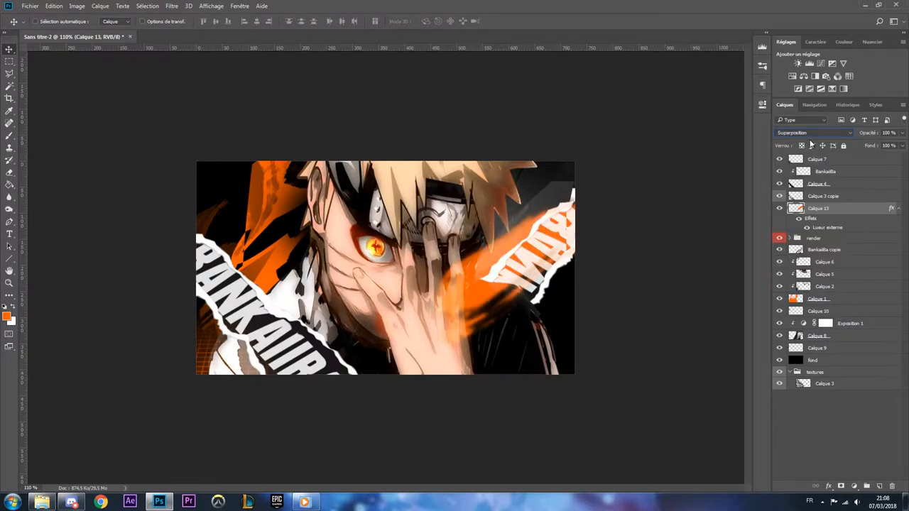
click(71, 503)
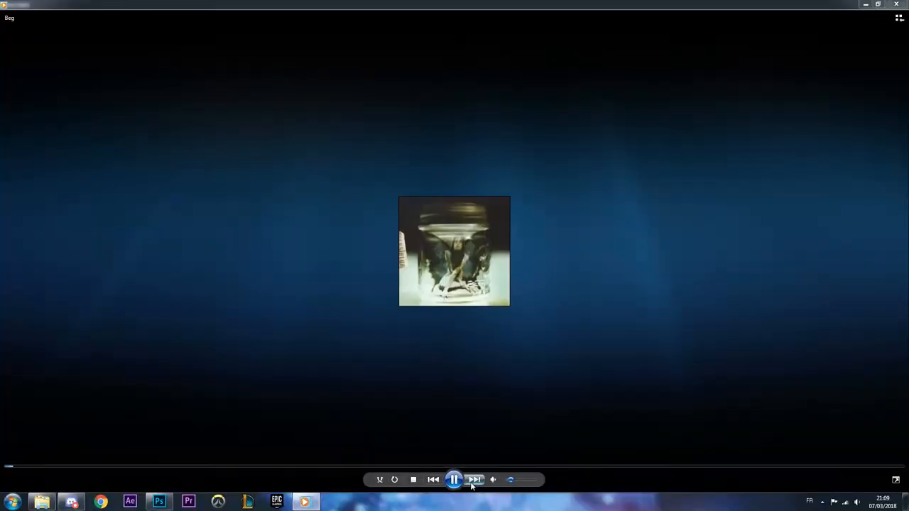
- Pause or resume the track in Windows Media Player
click(159, 503)
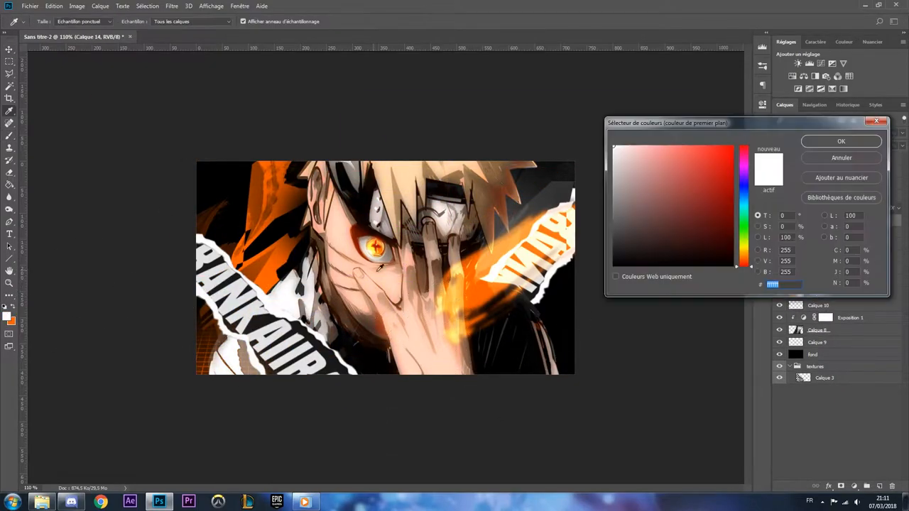
- Confirm white as the painting colour for the fire highlights
click(841, 141)
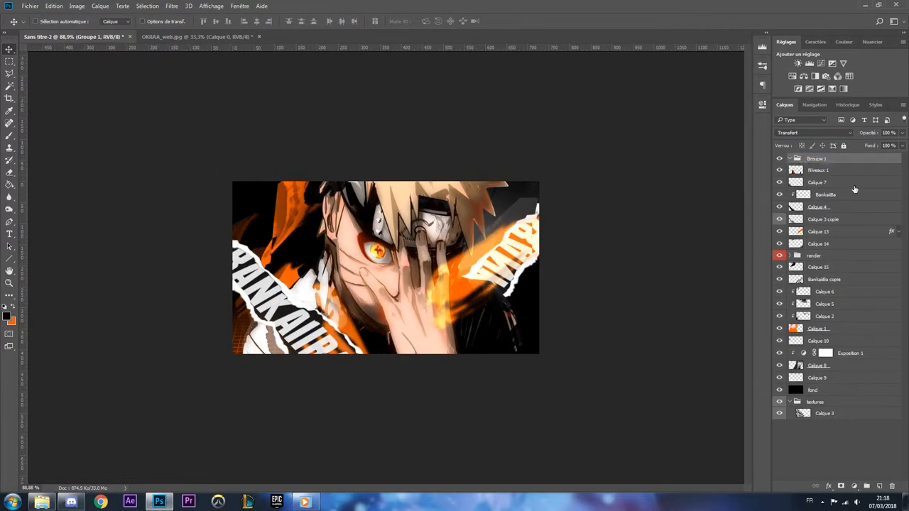
- Paste the orange brush strokes, change their blending mode and confirm a Gradient Overlay
click(813, 133)
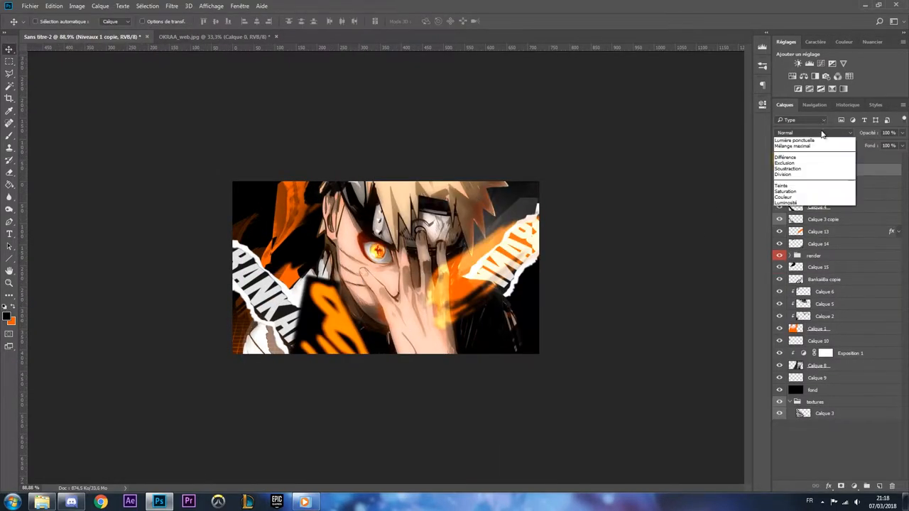
click(54, 6)
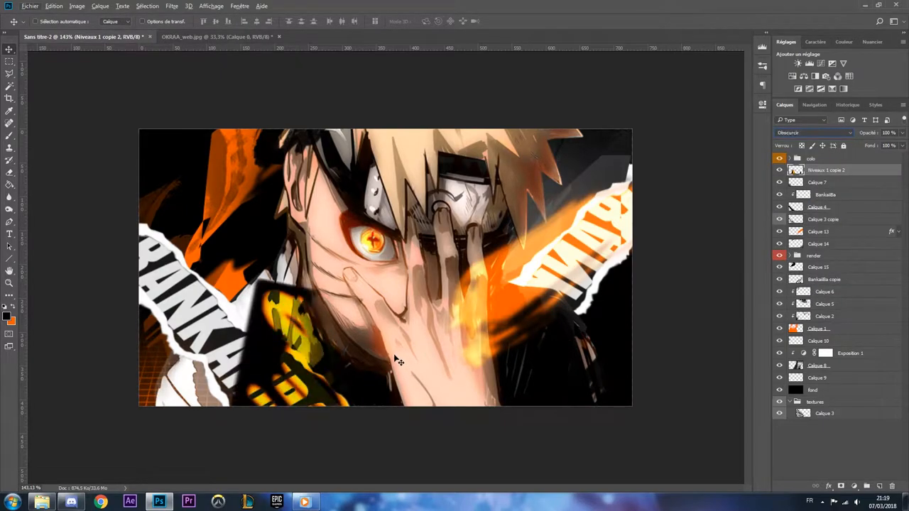
click(812, 134)
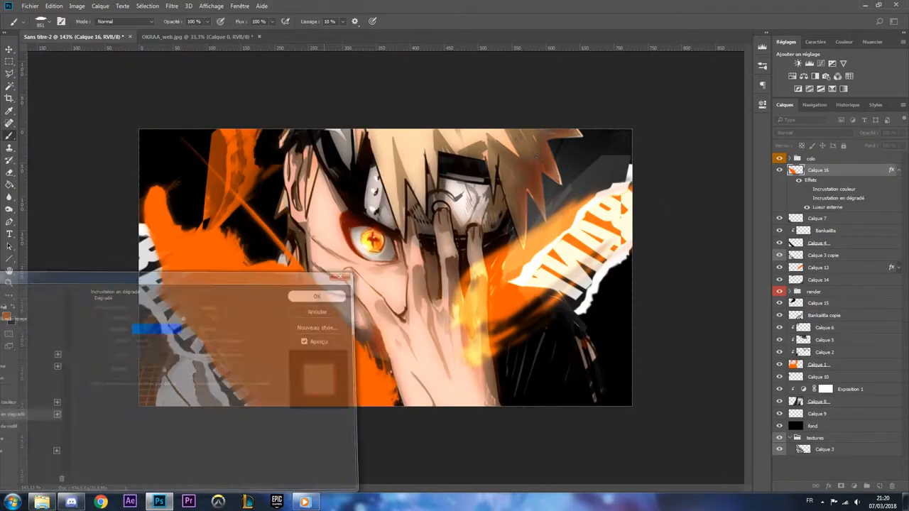
click(317, 297)
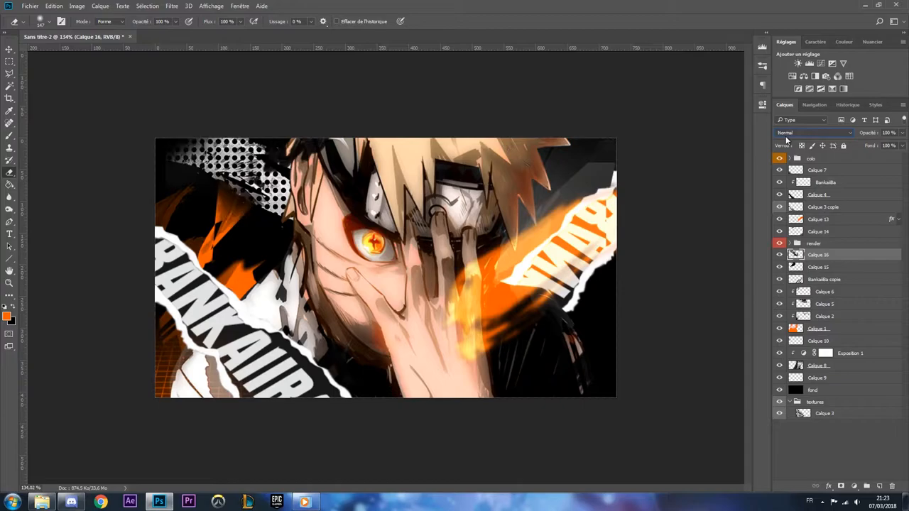
- Add the halftone dot texture layer over the banner
click(813, 134)
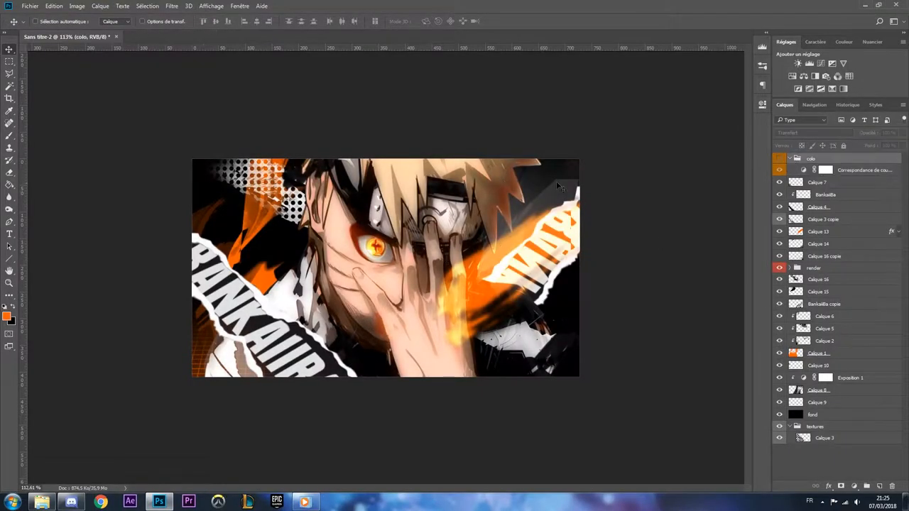
- Add a new detail layer over the character render in the Layers panel
click(9, 111)
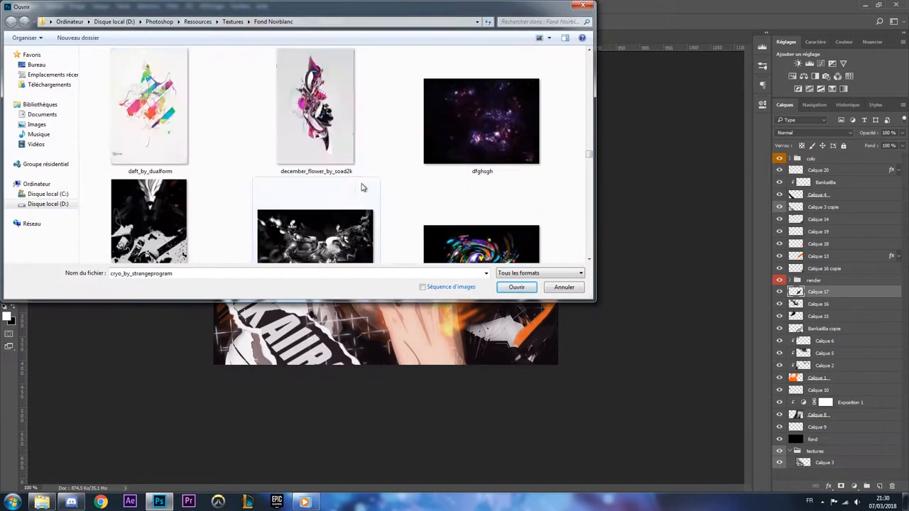
- Choose the black-and-white grit texture from Textures > Fond Noir blanc
click(518, 287)
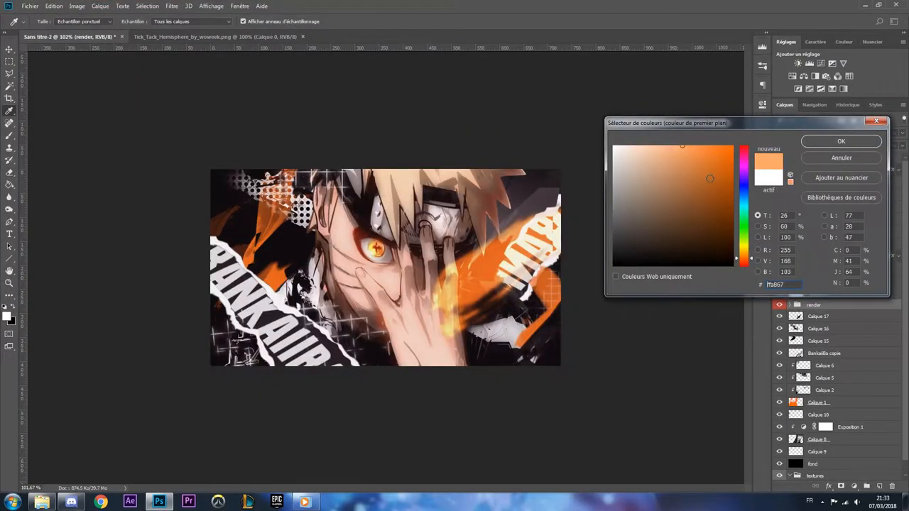
- Confirm a light orange as the foreground colour
click(841, 140)
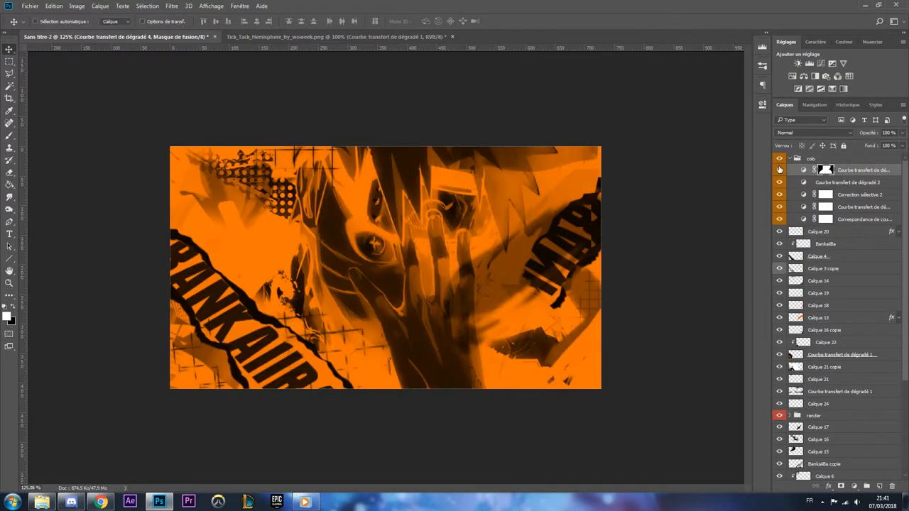
- Adjust the top Gradient Map layer tinting the banner in orange and black
click(812, 134)
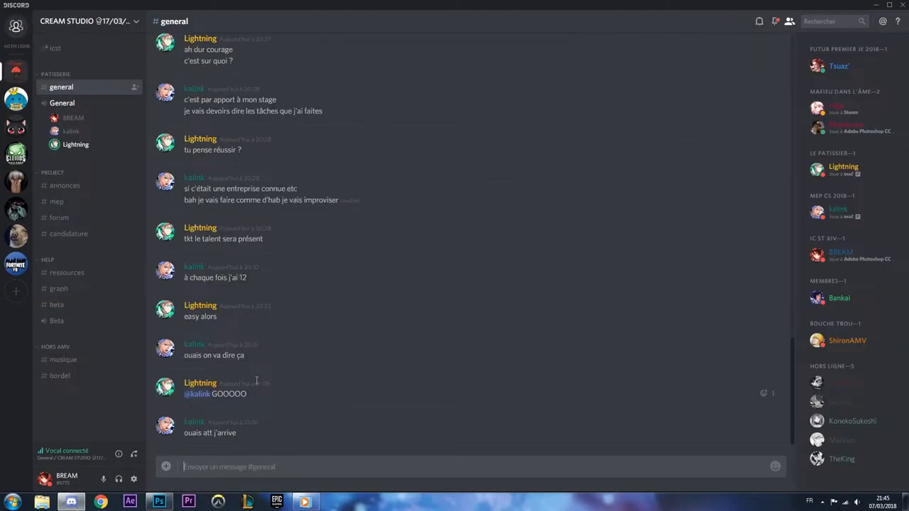
- Start a reply in the #general channel reading 'Light me c'
click(159, 503)
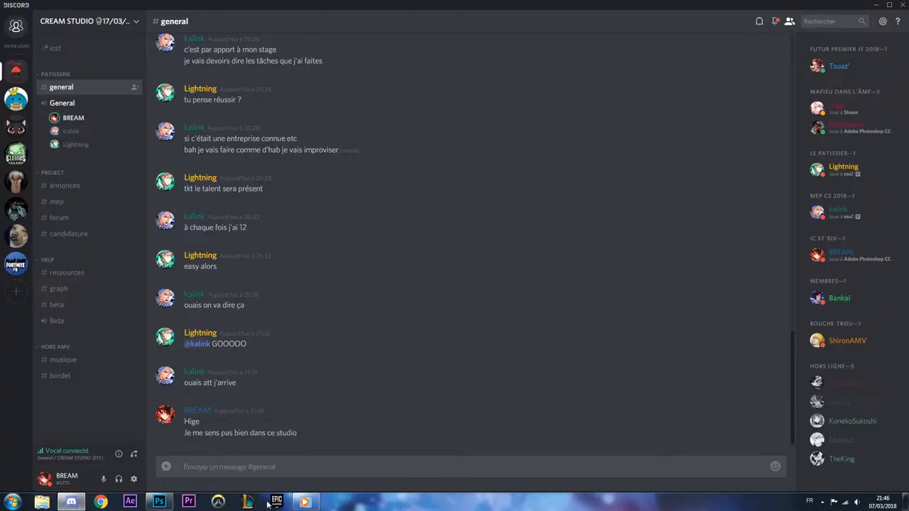
text(Light me c)
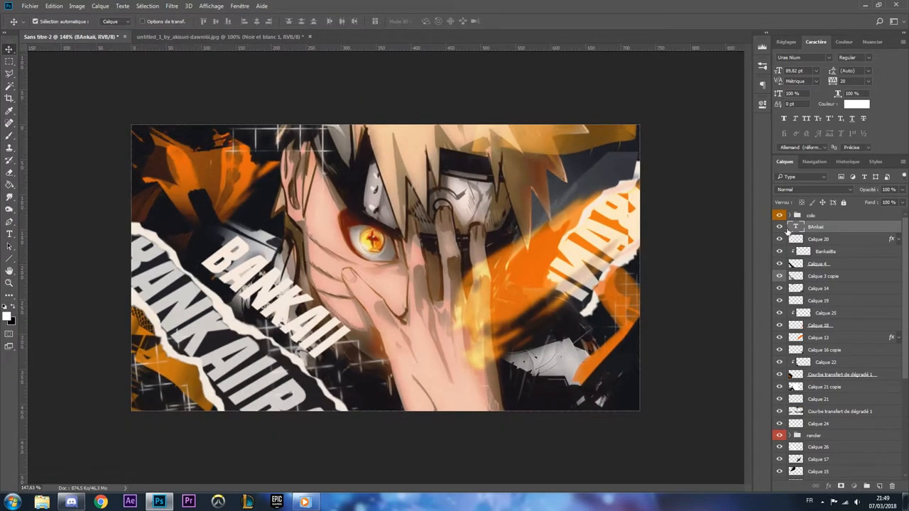
- Select the BANKAI text layer ready for a layer style
click(787, 227)
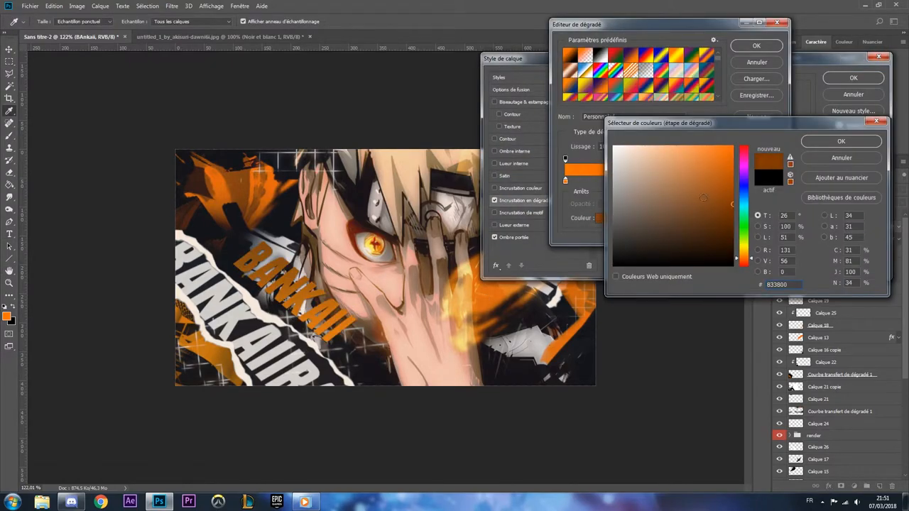
- Give the BANKAI text a Gradient Overlay with dark-to-light orange colour stops
click(841, 141)
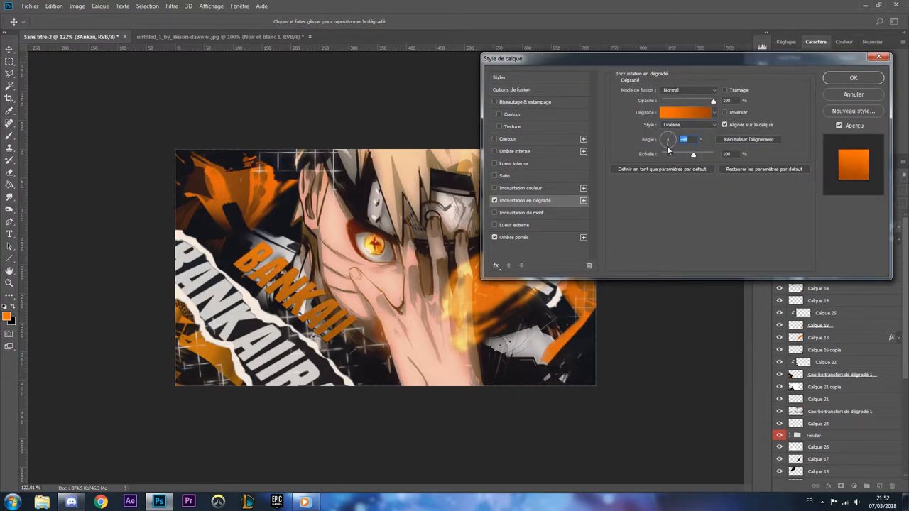
click(685, 112)
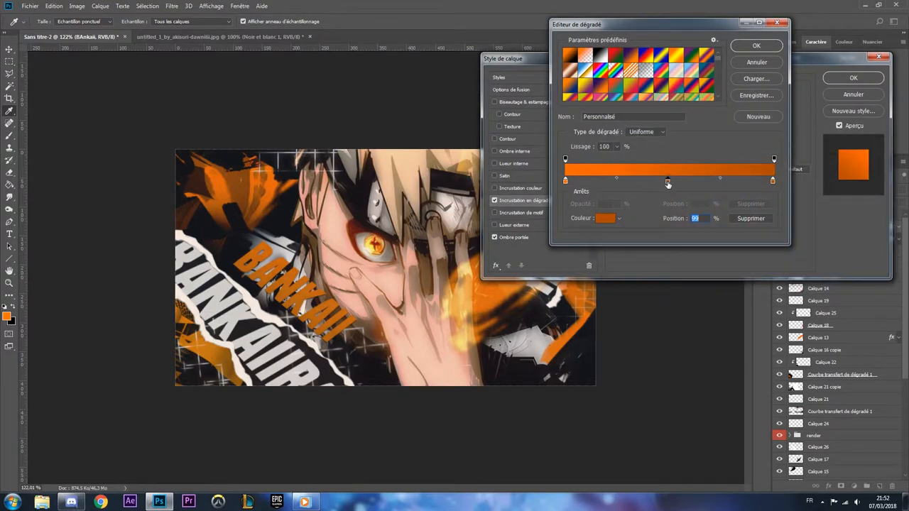
click(756, 46)
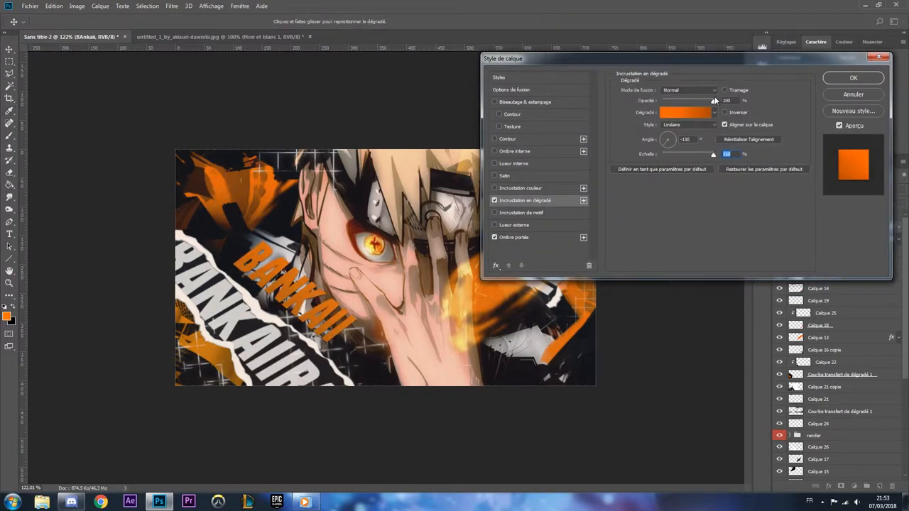
click(852, 77)
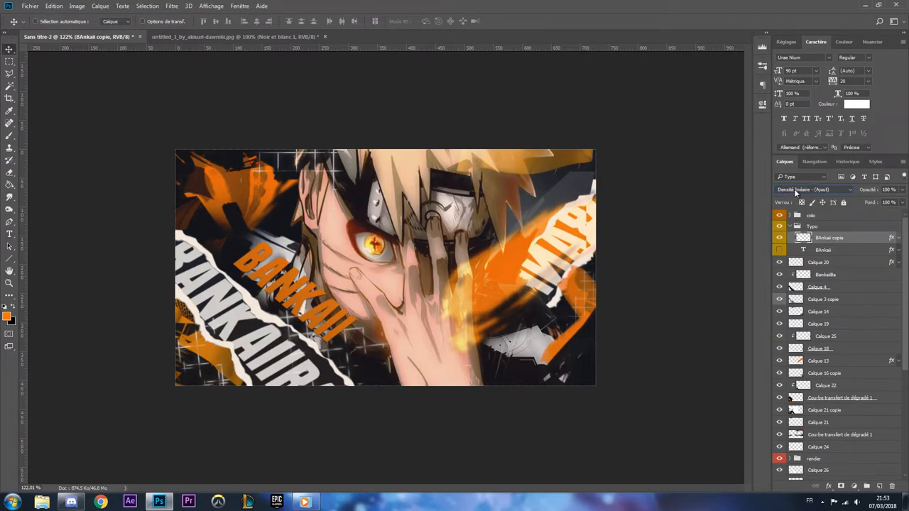
- Change the blend mode of the copied BANKAI text layer to mix with the image
click(170, 6)
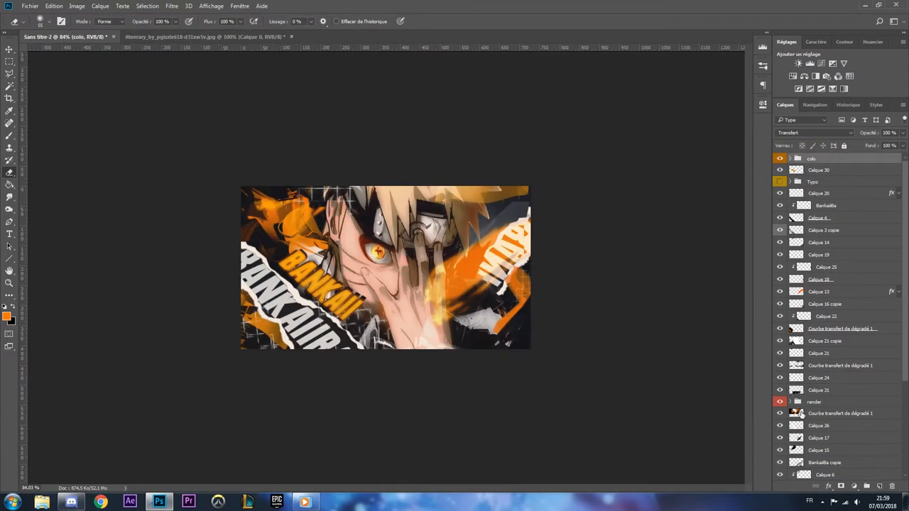
- Soften the black border frame with a Gaussian Blur
click(420, 159)
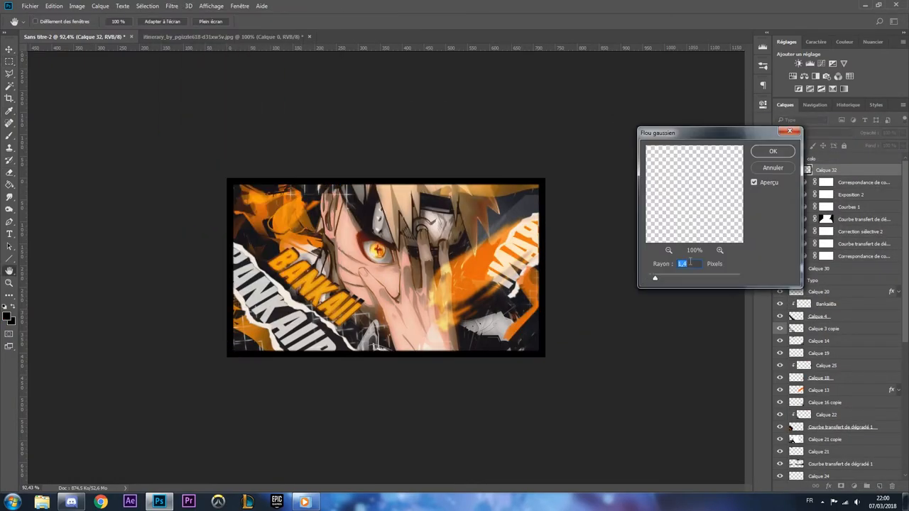
click(773, 151)
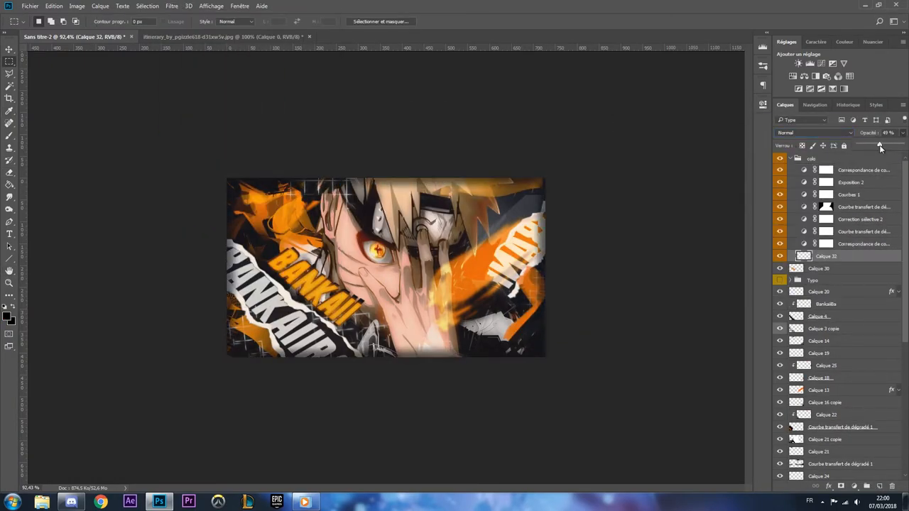